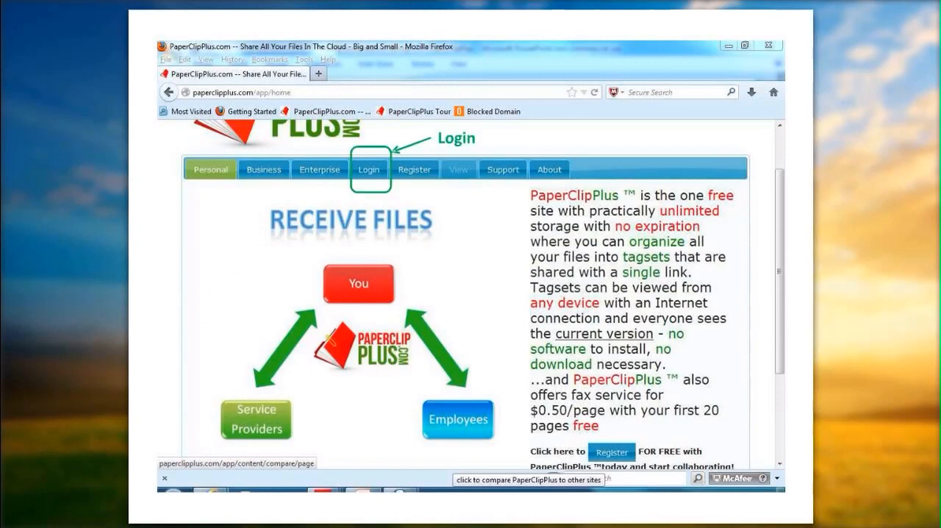
Log in to PaperClipPlus from the home page to reach the Home content list.
left_click(369, 169)
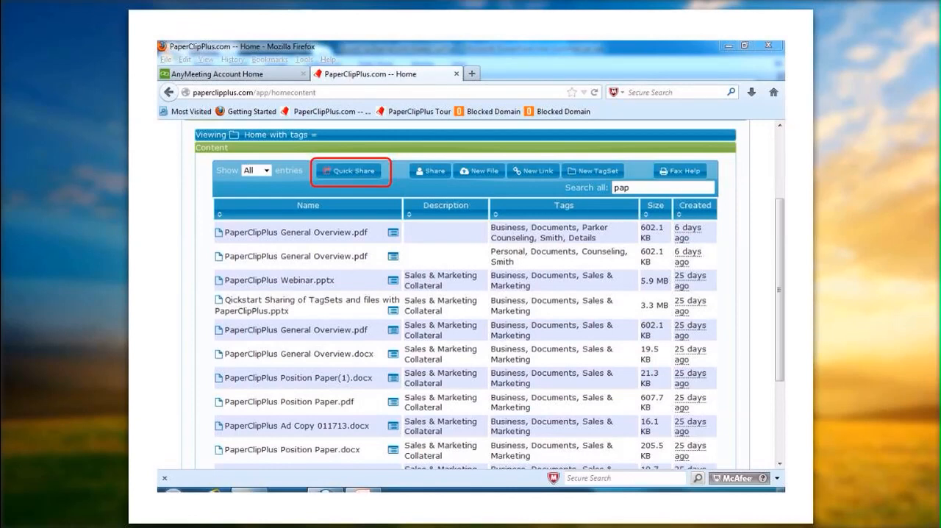
Start a Quick Share and browse to PaperClipPlus General Overview for upload.
left_click(349, 170)
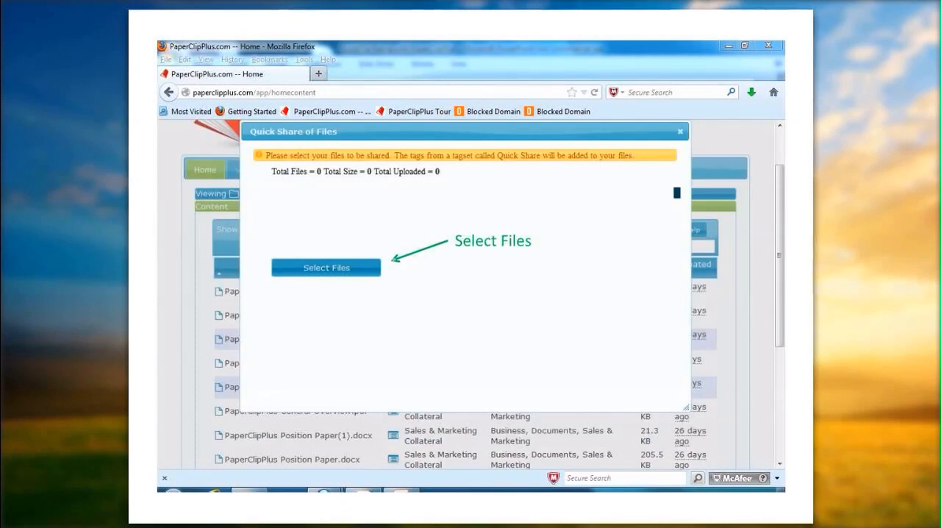
left_click(326, 267)
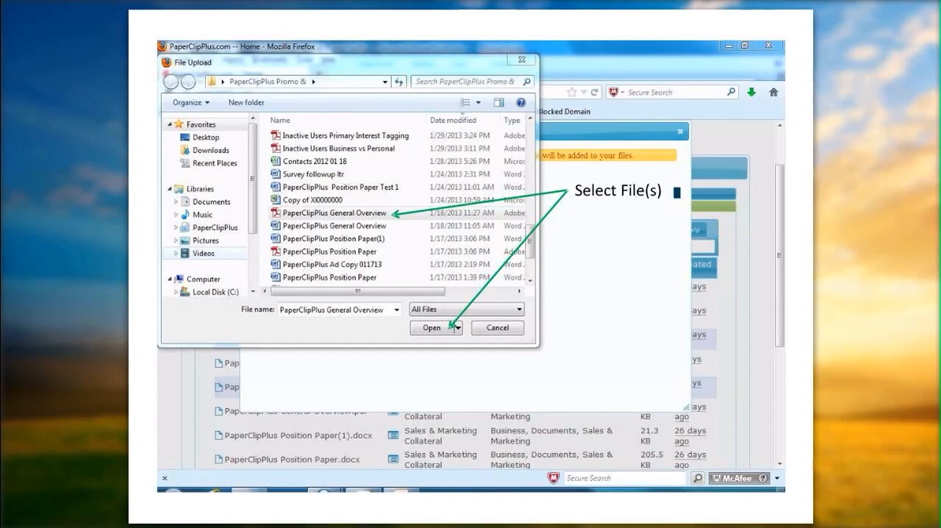
left_click(430, 327)
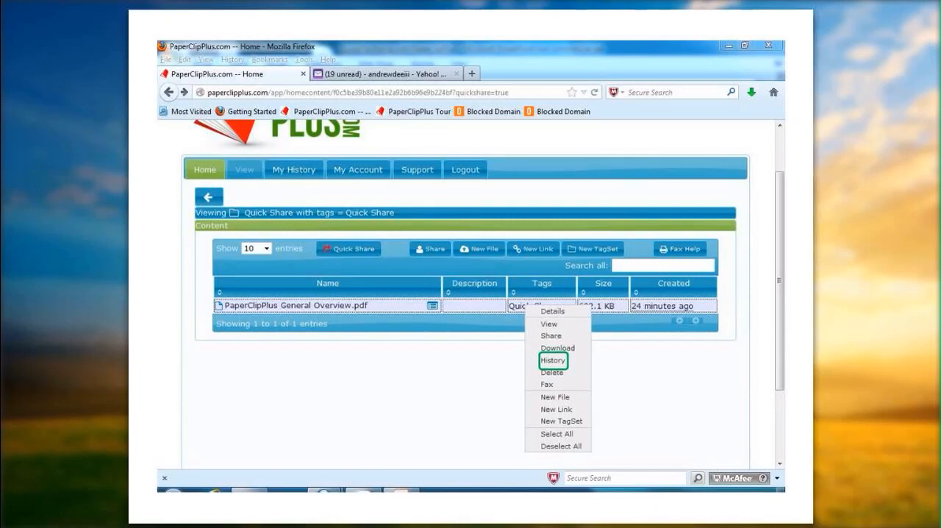
View the History of PaperClipPlus General Overview.pdf from the Quick Share list.
left_click(553, 360)
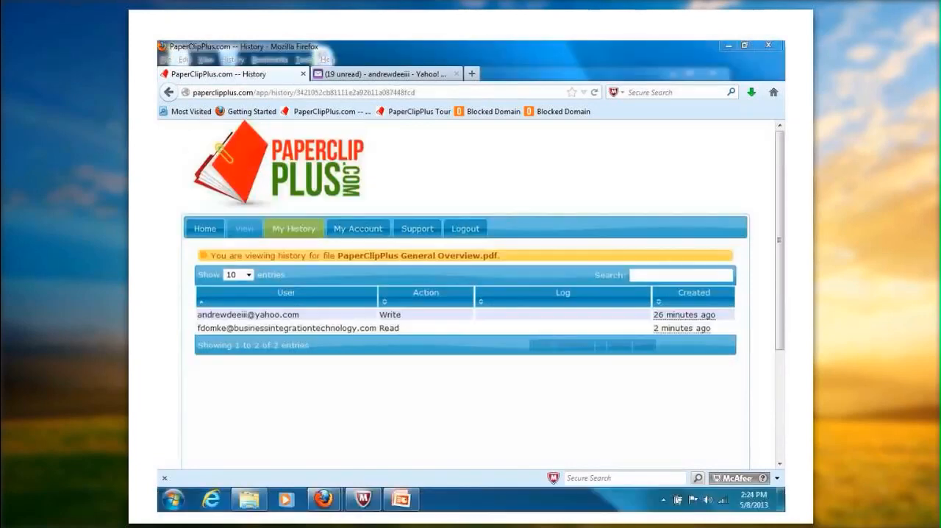